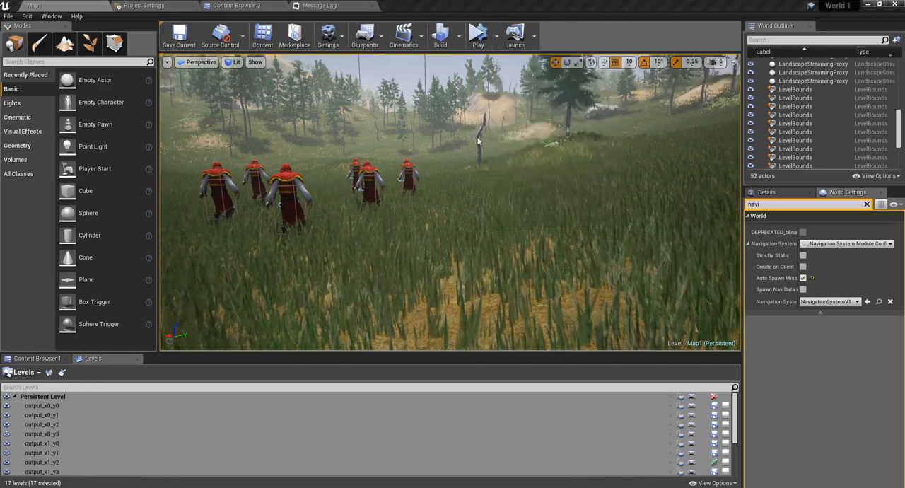
Enable 'Generate Navigation Only Around Navigation Invokers' in Project Settings, then return to the Map1 level.
left_click(477, 36)
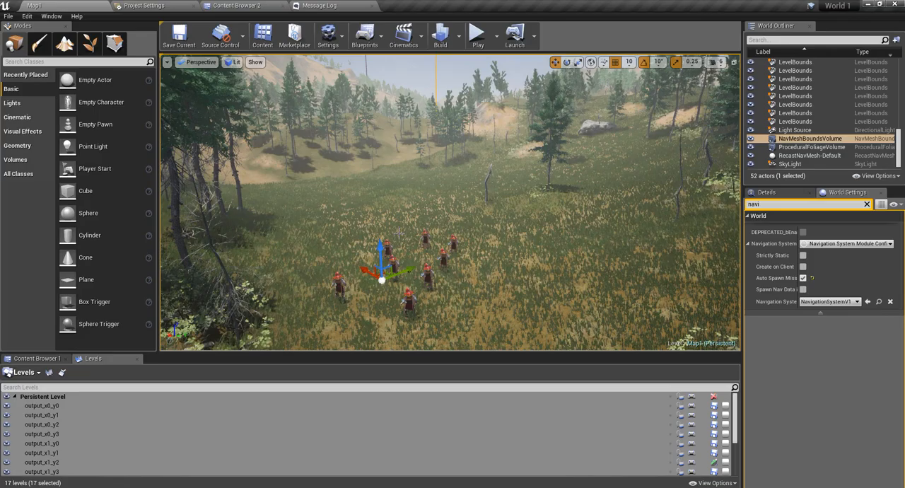
left_click(141, 5)
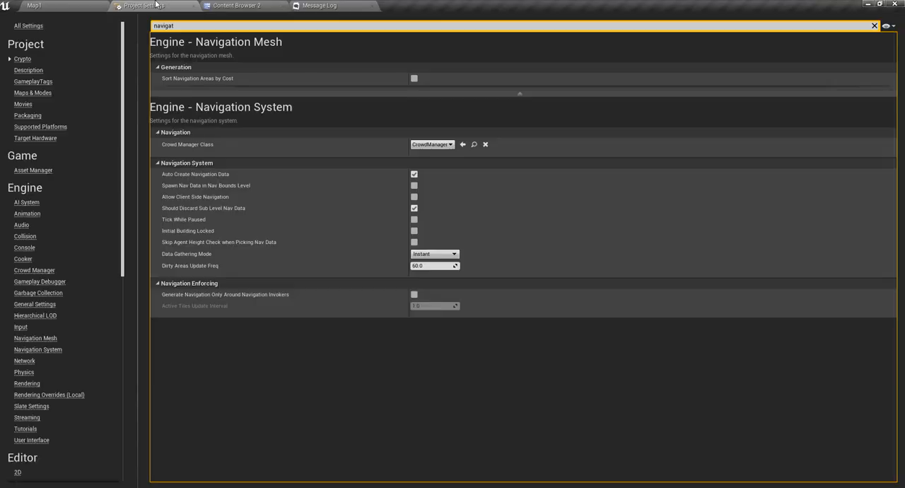
mouse_move(207, 37)
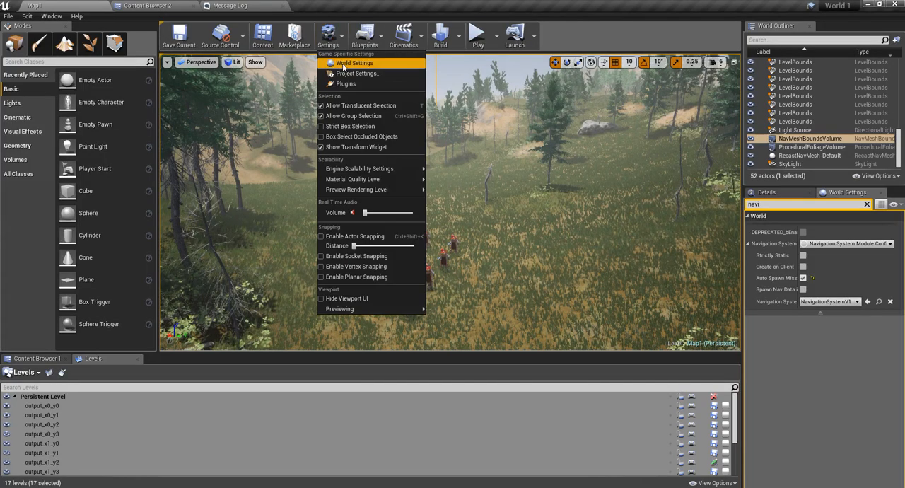
left_click(357, 74)
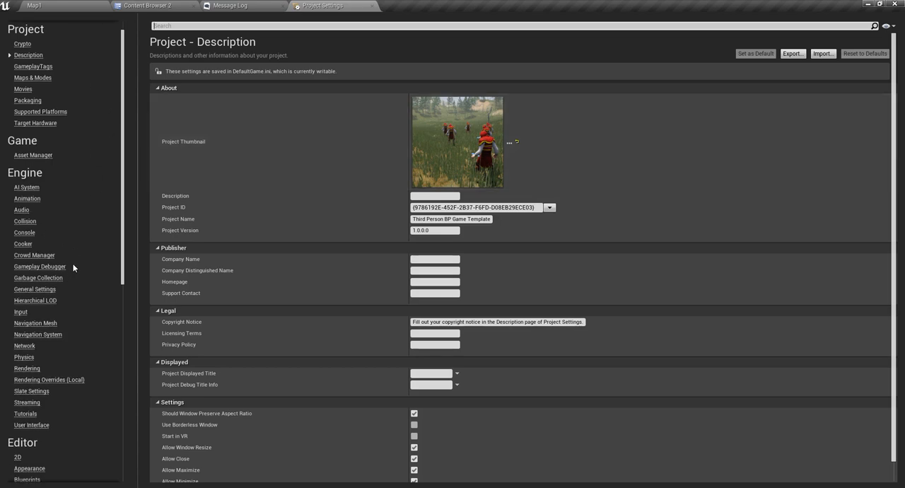
left_click(35, 323)
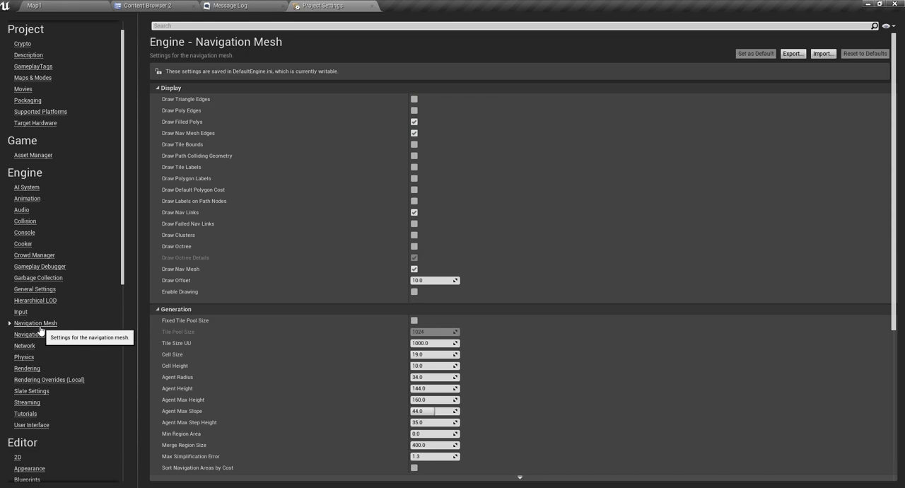
scroll("down", 3)
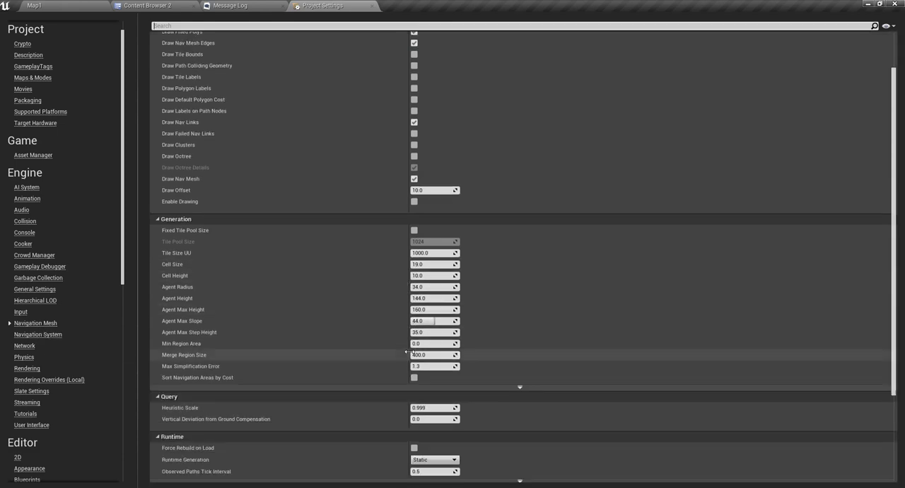
scroll("down", 3)
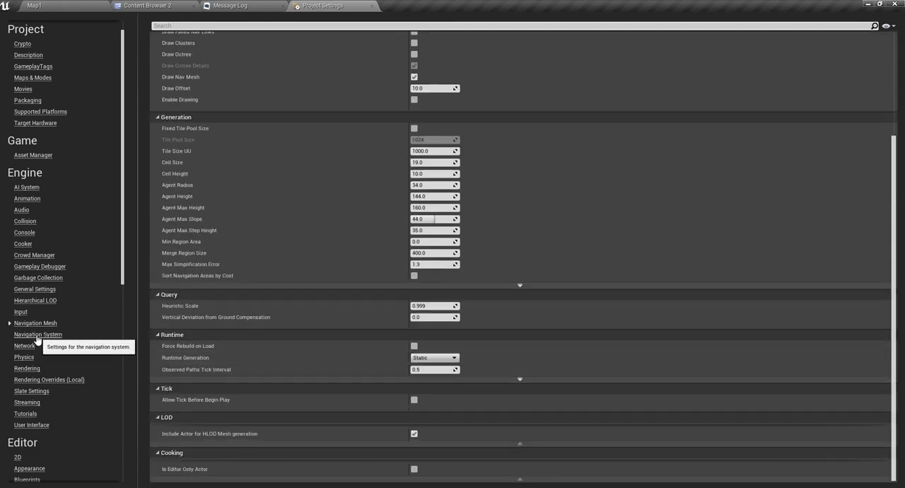
left_click(37, 334)
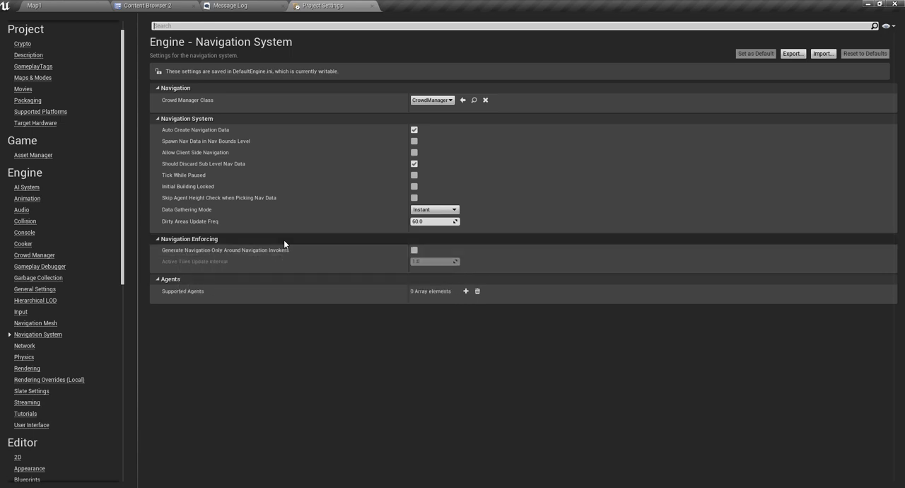
mouse_move(233, 250)
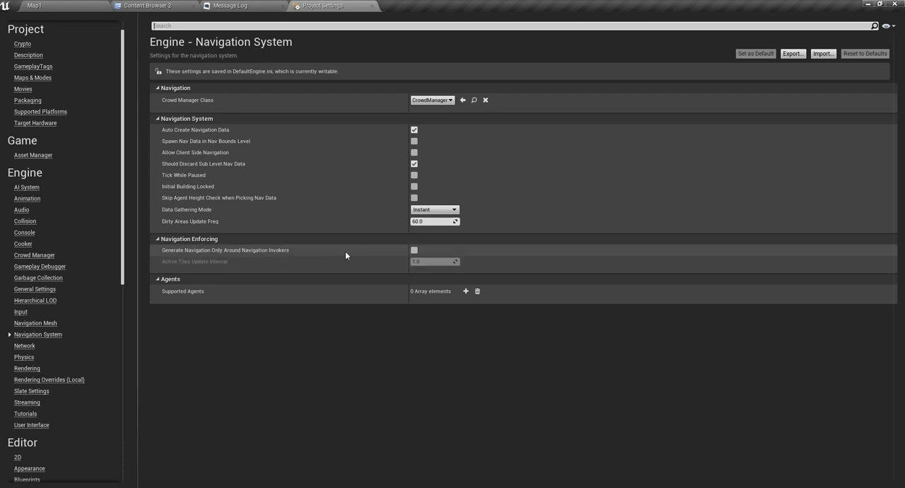
mouse_move(415, 250)
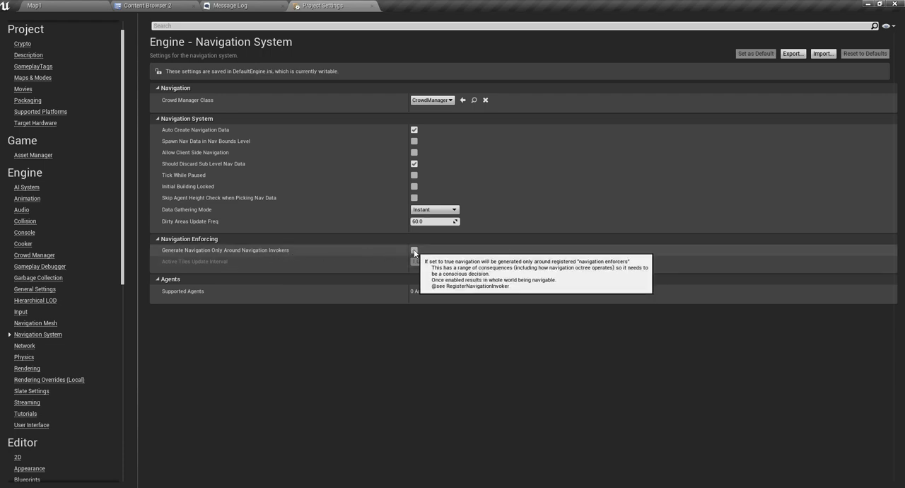
left_click(414, 249)
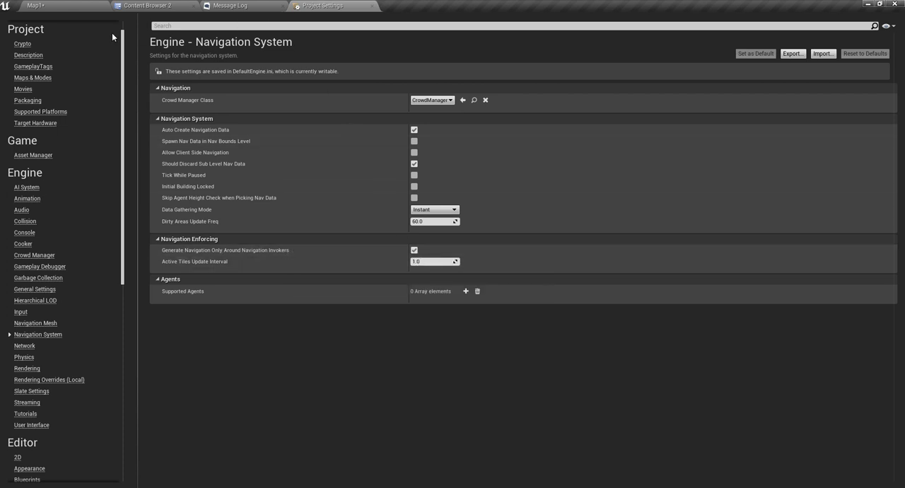
left_click(35, 6)
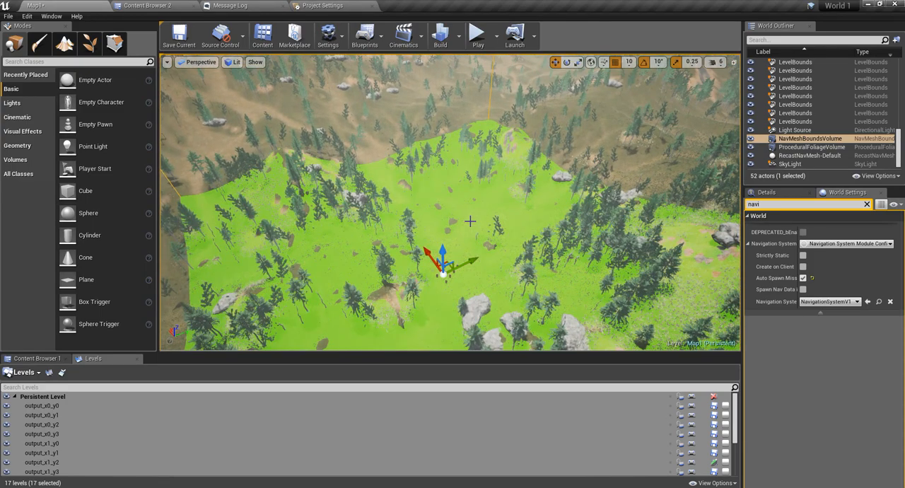
Hide the green navmesh preview drawn over the landscape.
key("Delete")
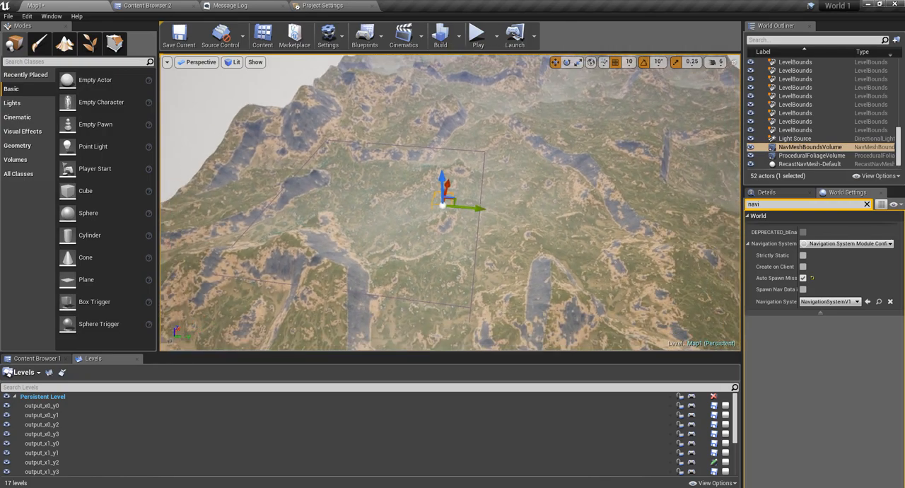
Switch the viewport to Top view and set the bounds volume Scale X and Y to 1100.
left_click(200, 62)
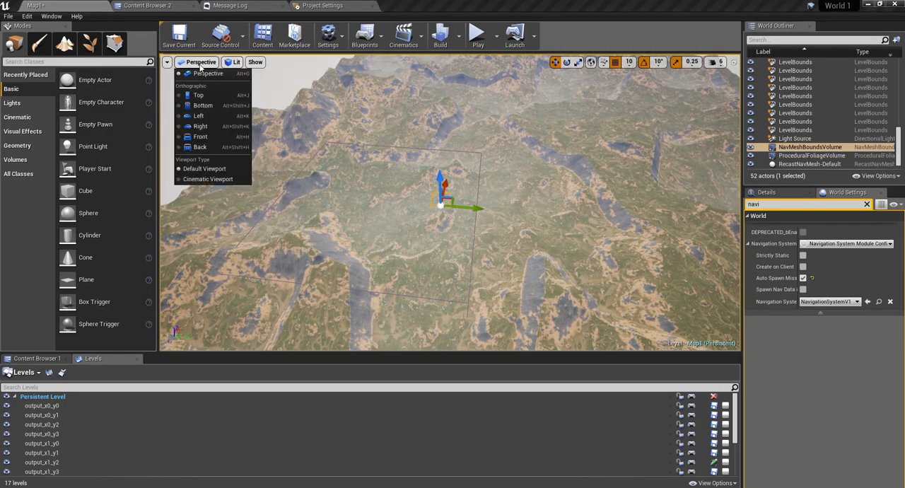
left_click(197, 95)
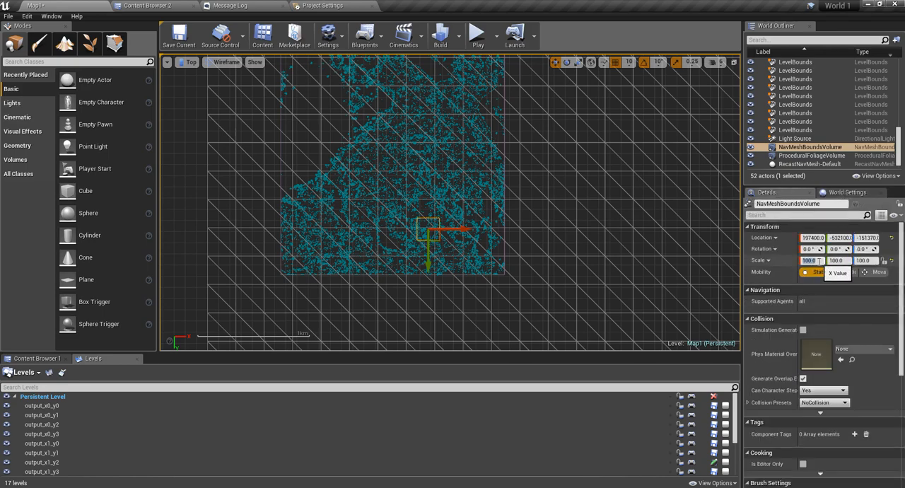
type("10")
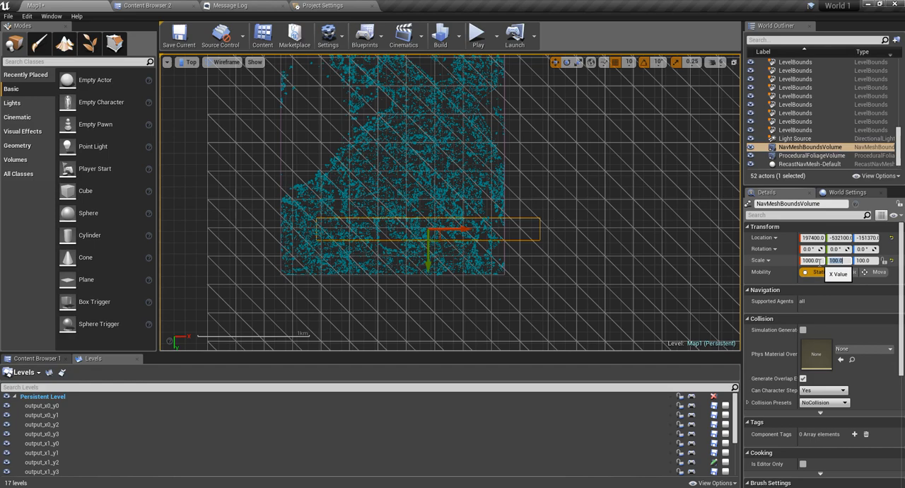
type("100")
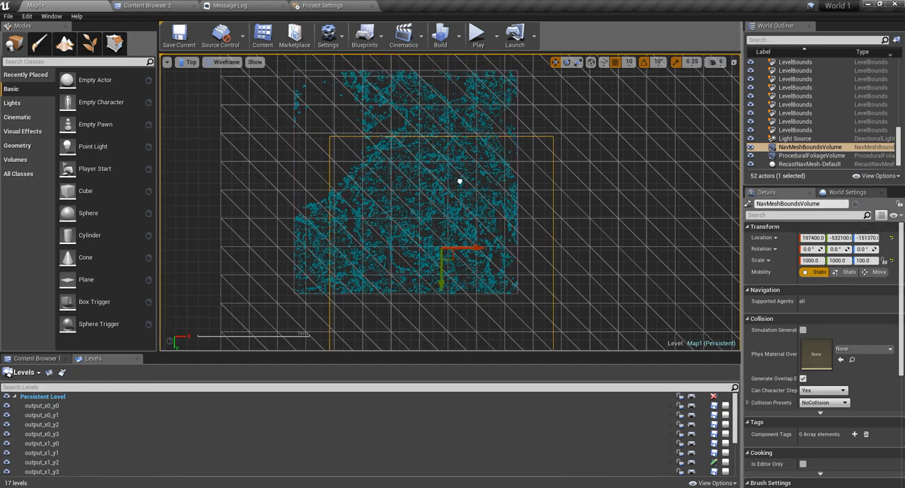
Drag the bounds volume over the landscape tiles and return to Perspective view.
left_click_drag(460, 252, 438, 214)
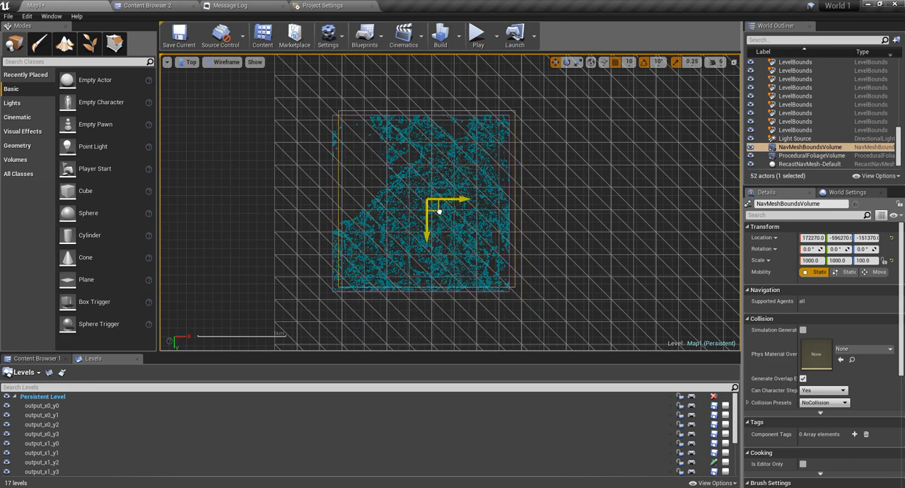
left_click_drag(438, 211, 435, 215)
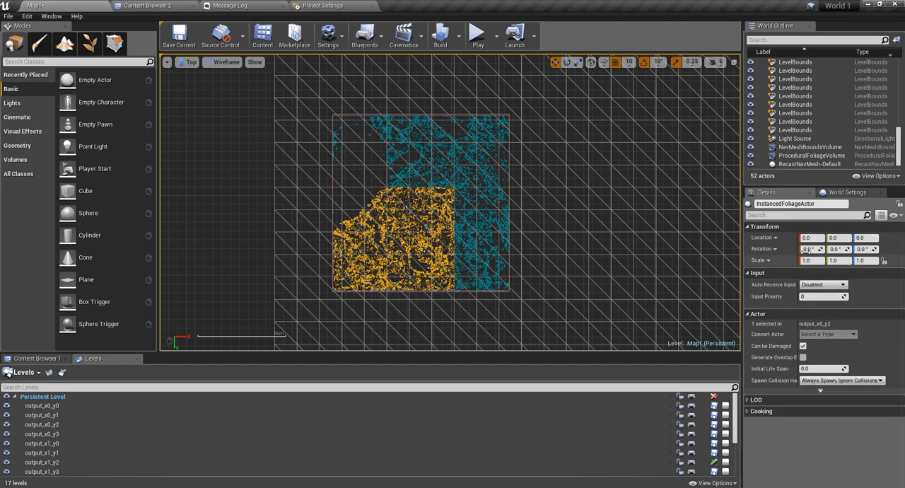
mouse_move(798, 147)
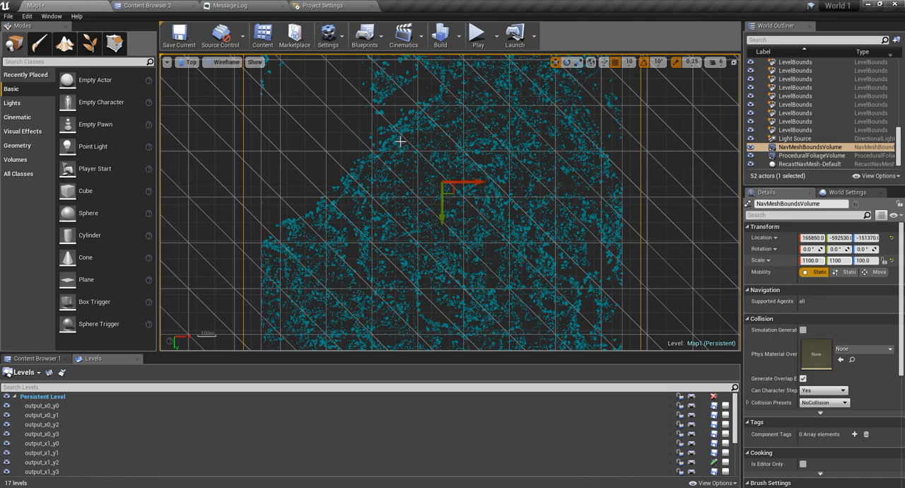
scroll("down", 3)
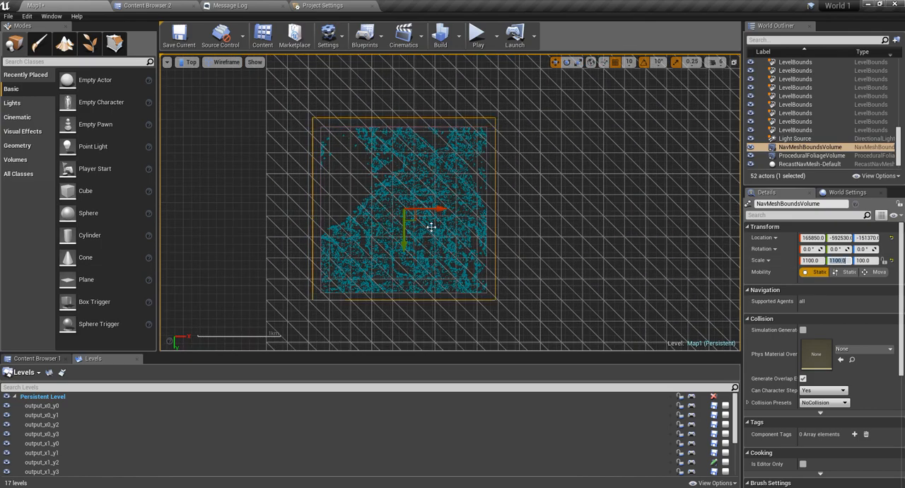
left_click(191, 62)
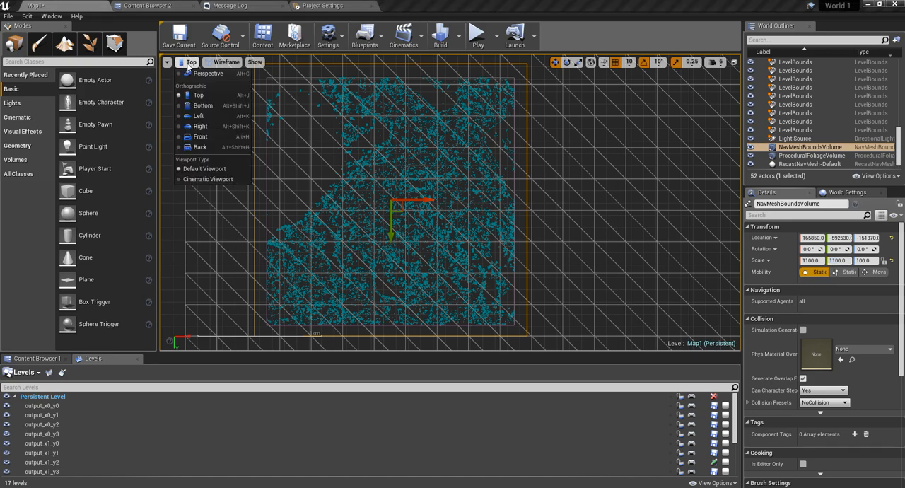
left_click(200, 126)
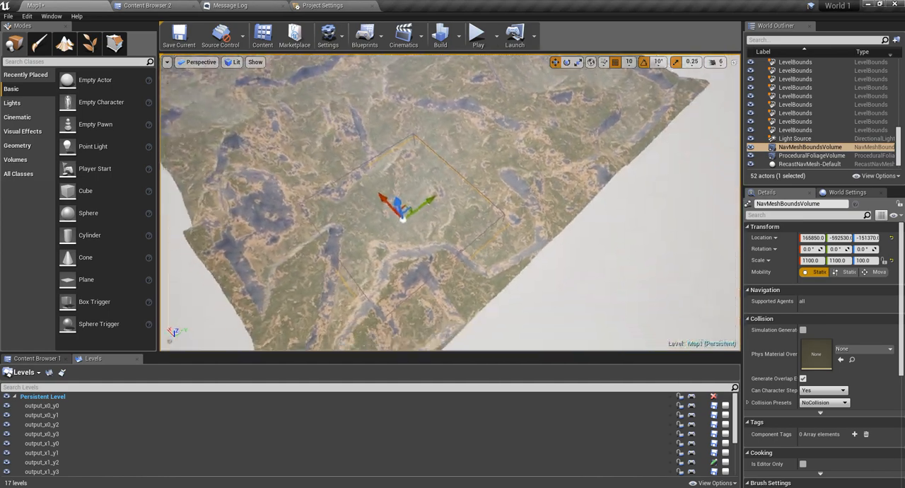
Shift the bounds volume along X and raise its Scale X and Y to 5100.
left_click_drag(403, 205, 456, 257)
type("5100")
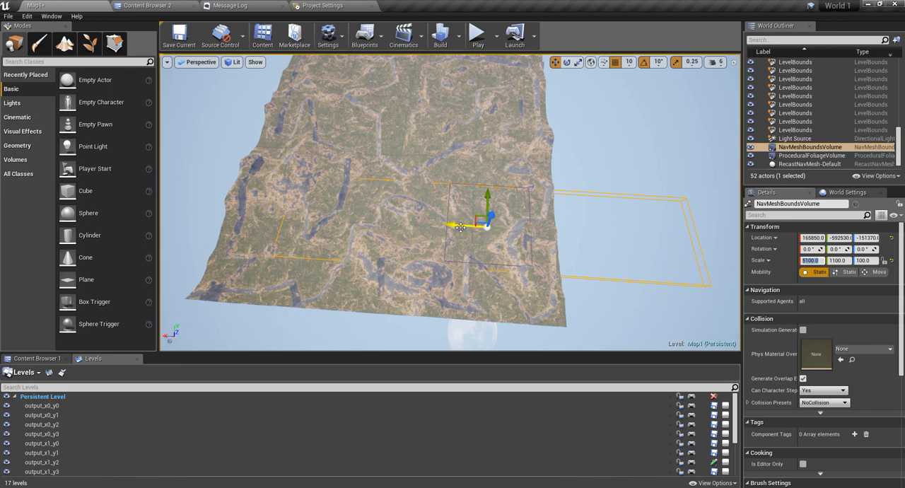
left_click_drag(477, 226, 392, 220)
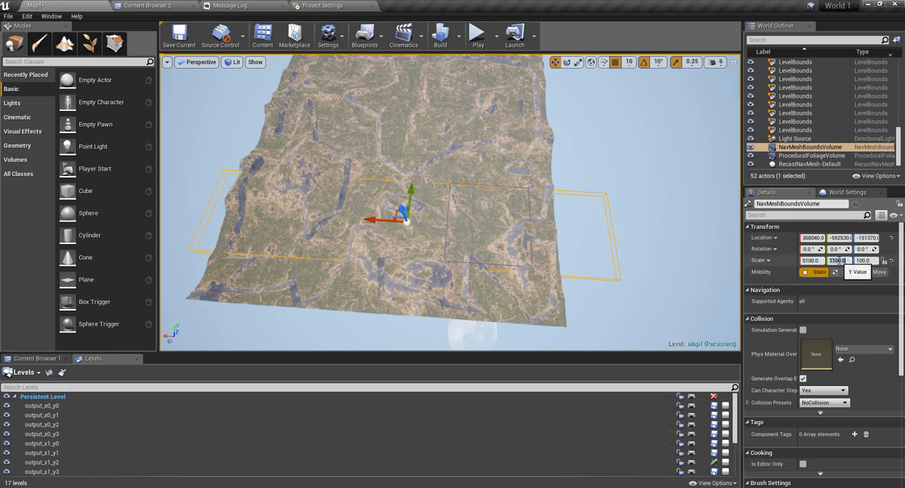
type("100.0")
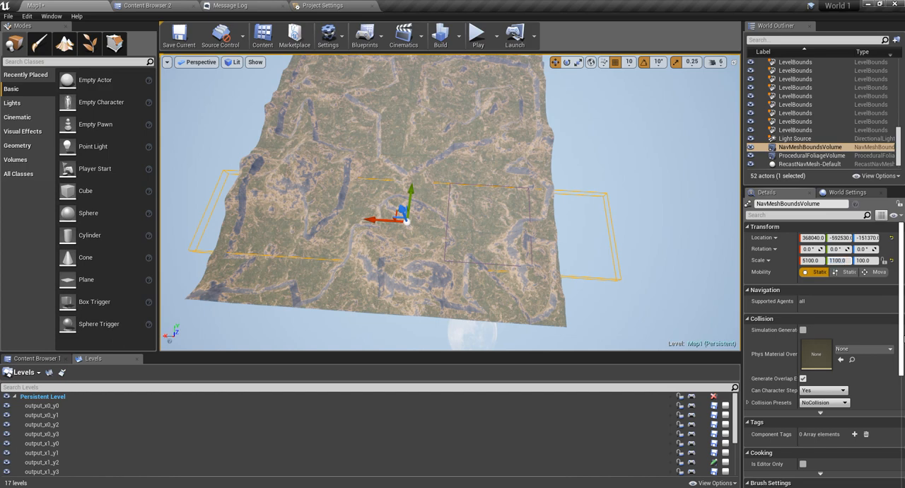
type("4100.0")
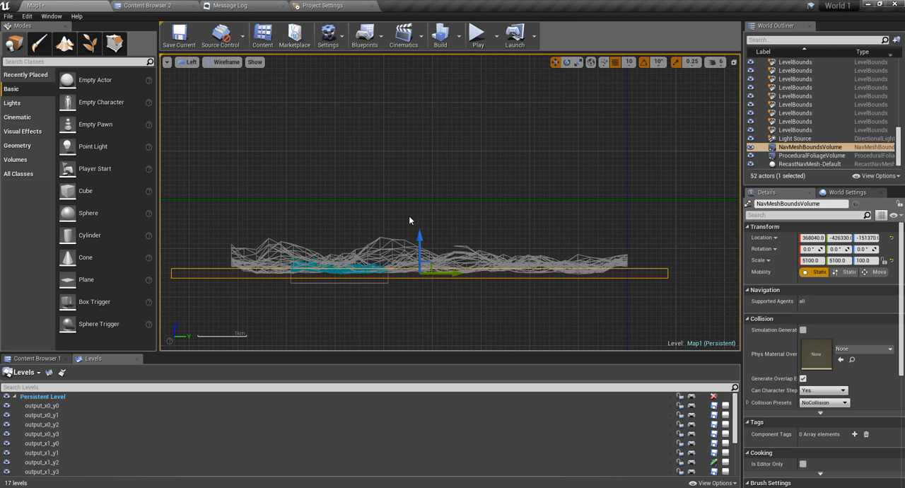
mouse_move(204, 283)
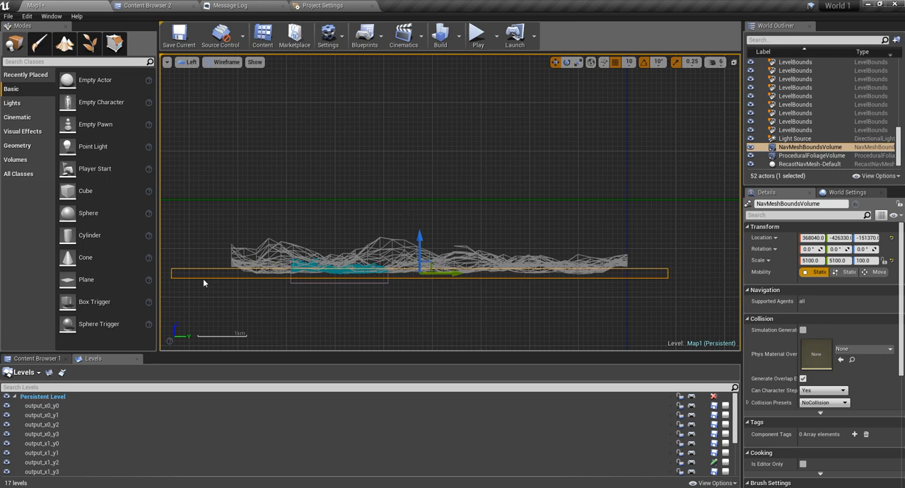
Start raising the bounds volume's height toward a Scale Z of 500.
left_click(845, 272)
type("500")
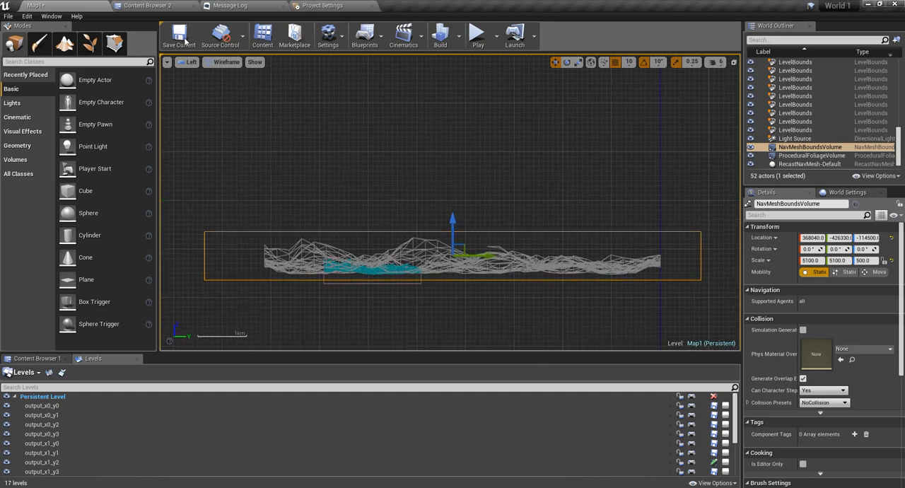
left_click(189, 62)
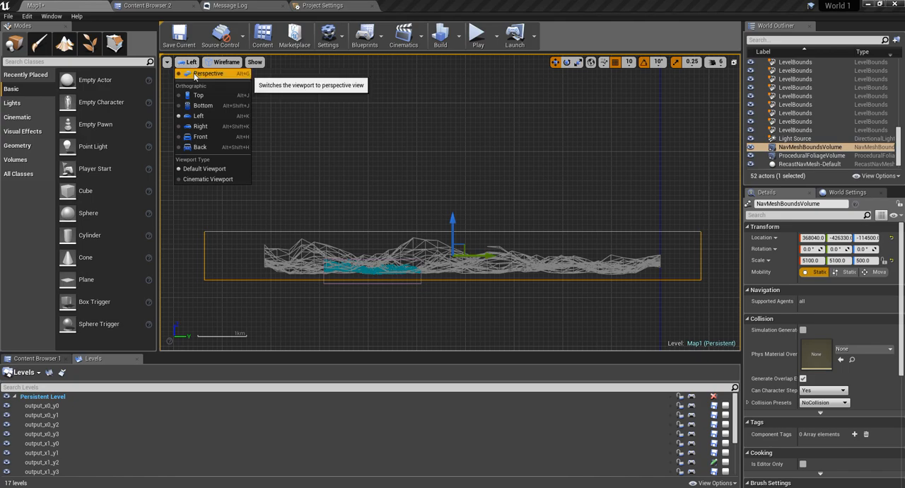
Switch the viewport back to lit Perspective and open the Ch_Human character blueprint.
left_click(208, 74)
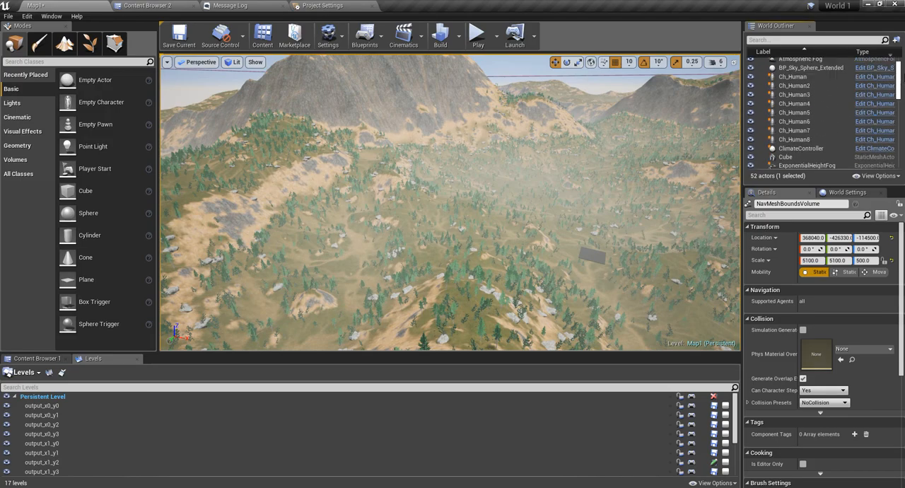
left_click(794, 97)
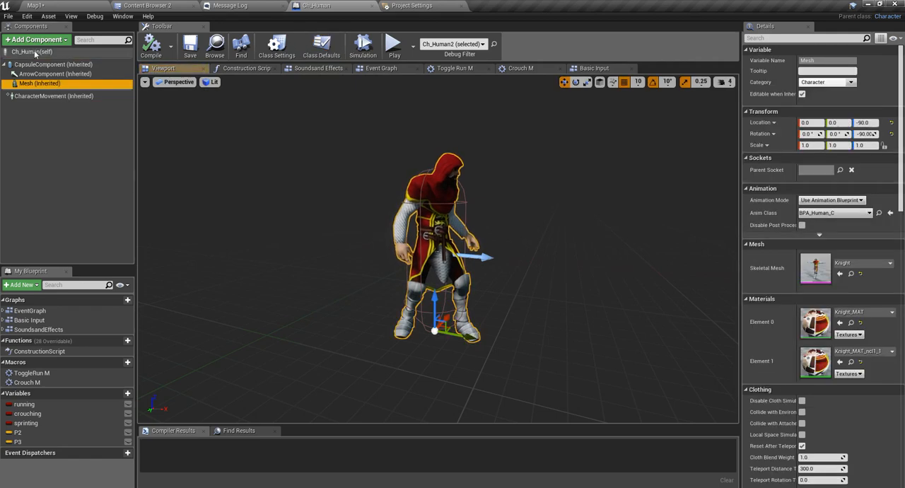
Browse to Ch_Human's asset in the Character/Human Content Browser folder.
left_click(35, 39)
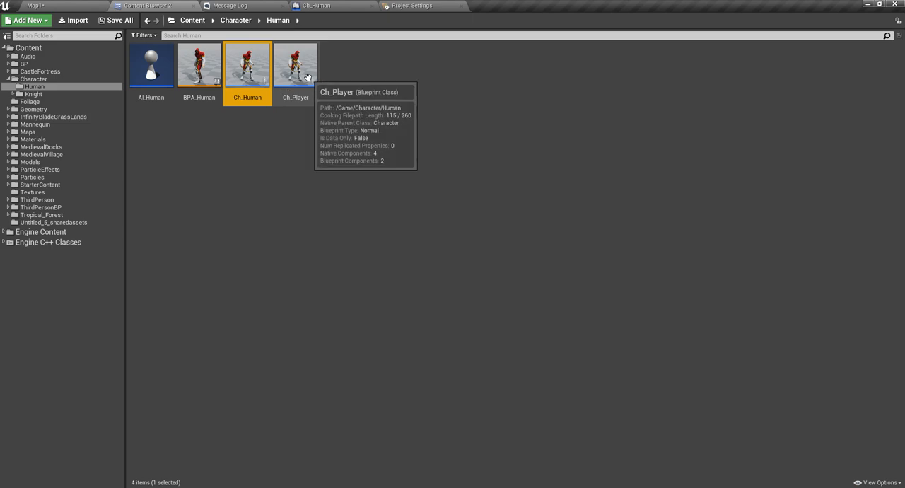
Inspect Ch_Player, then create a child blueprint of Ch_Human named Ch_NPC.
double_click(295, 63)
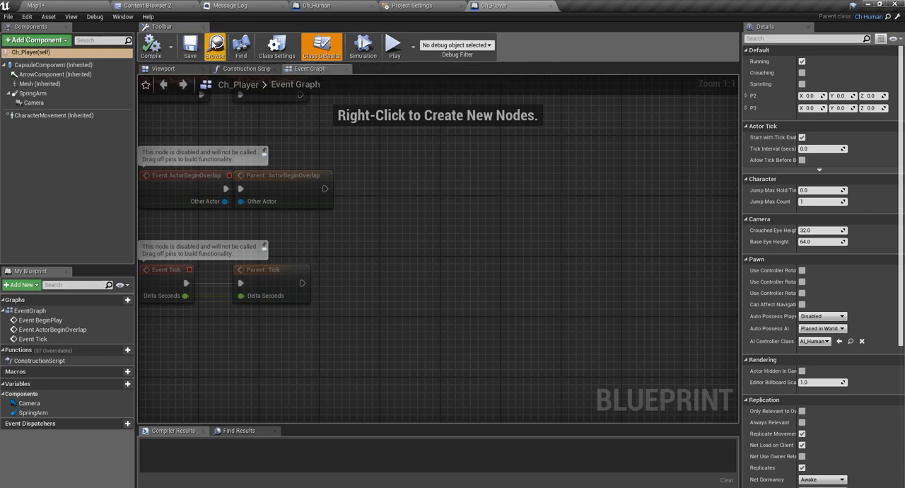
mouse_move(215, 46)
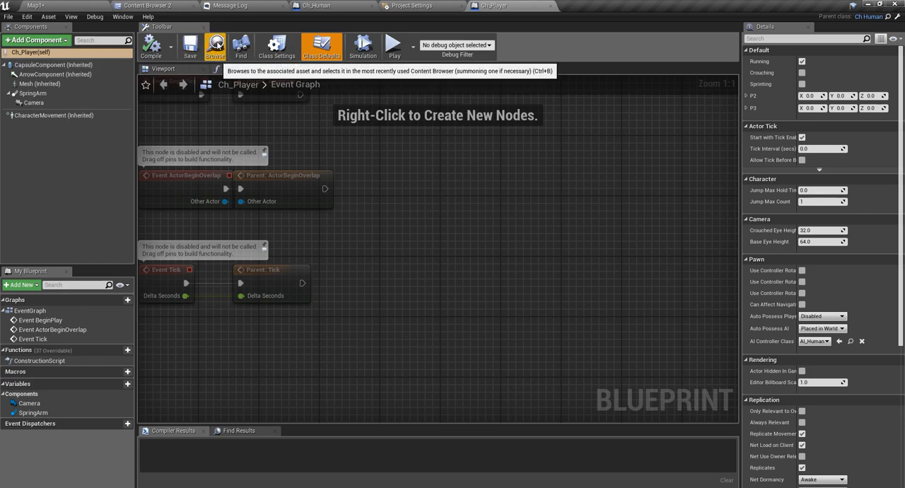
mouse_move(216, 45)
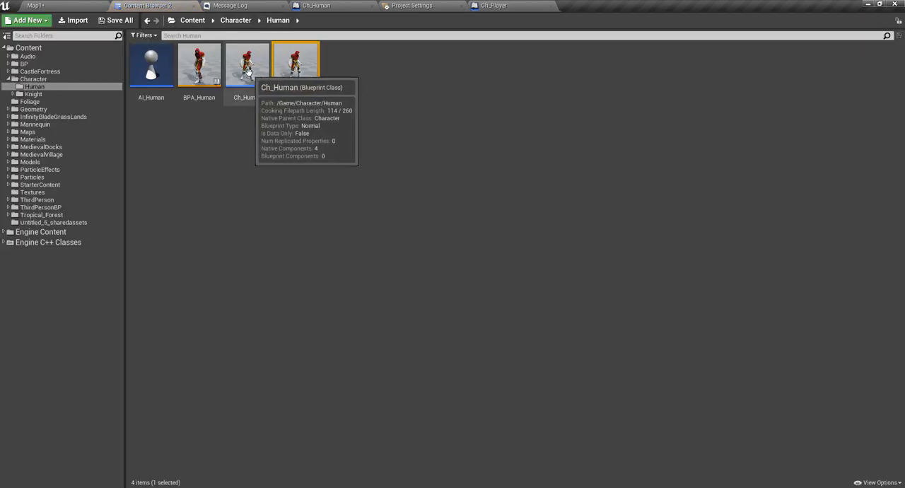
right_click(247, 64)
type("Ch_NPC")
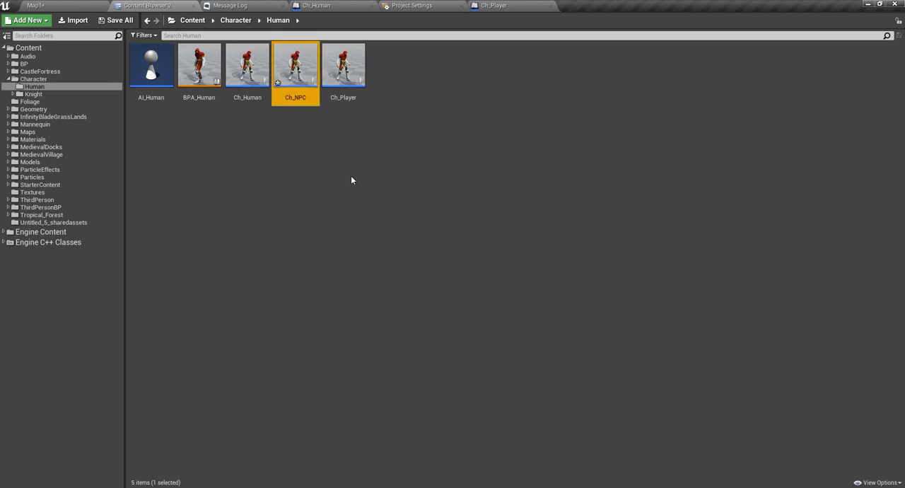
Clear the AI Controller Class in Ch_Human's Class Defaults and compile.
left_click(247, 65)
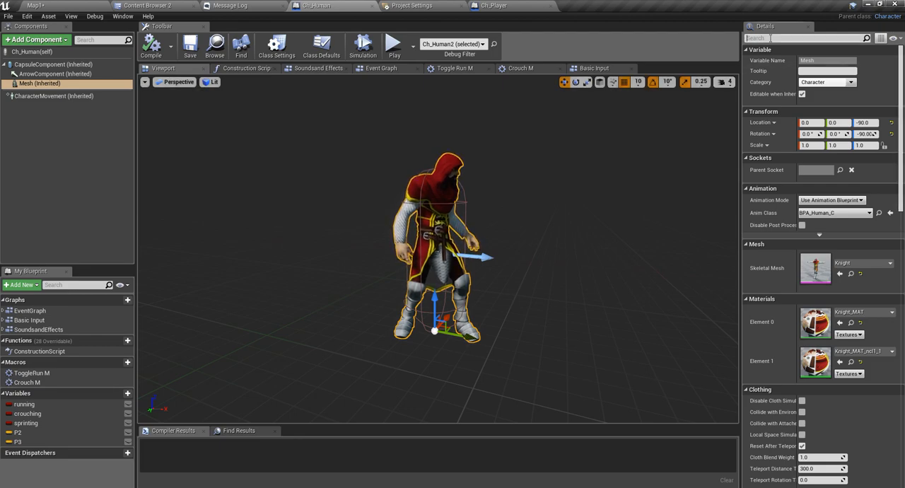
scroll("down", 3)
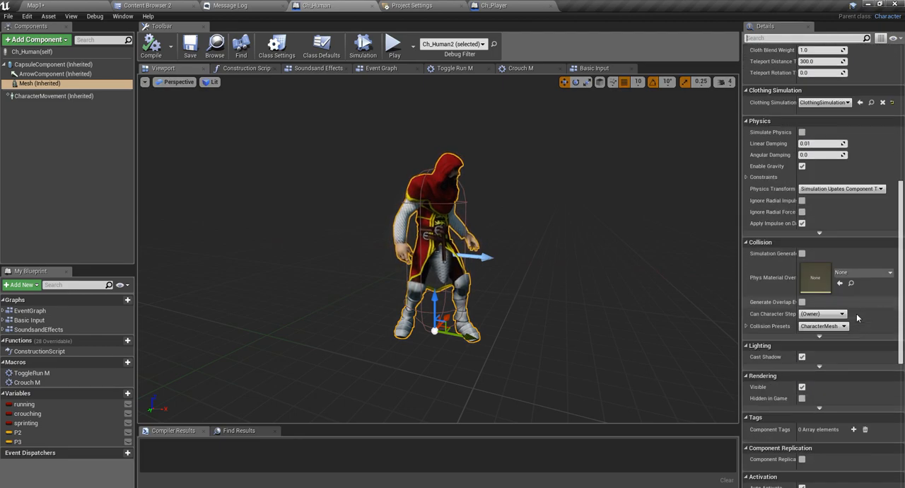
scroll("down", 3)
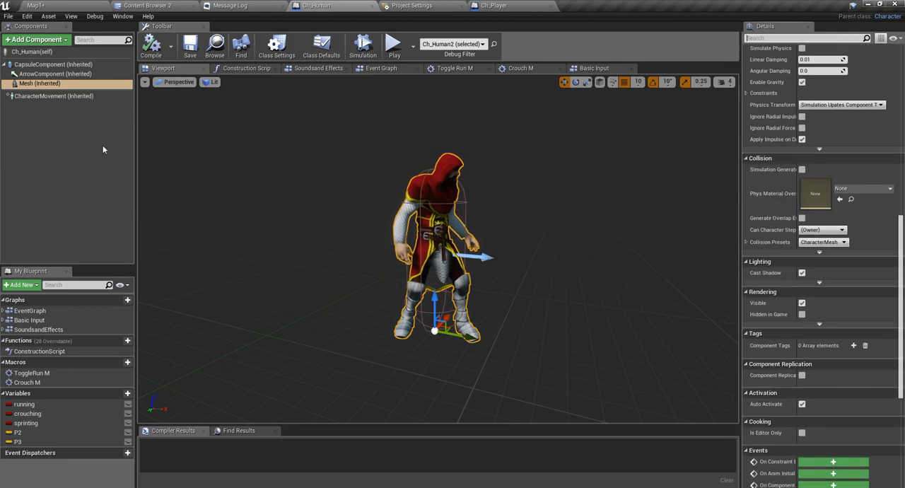
left_click(321, 45)
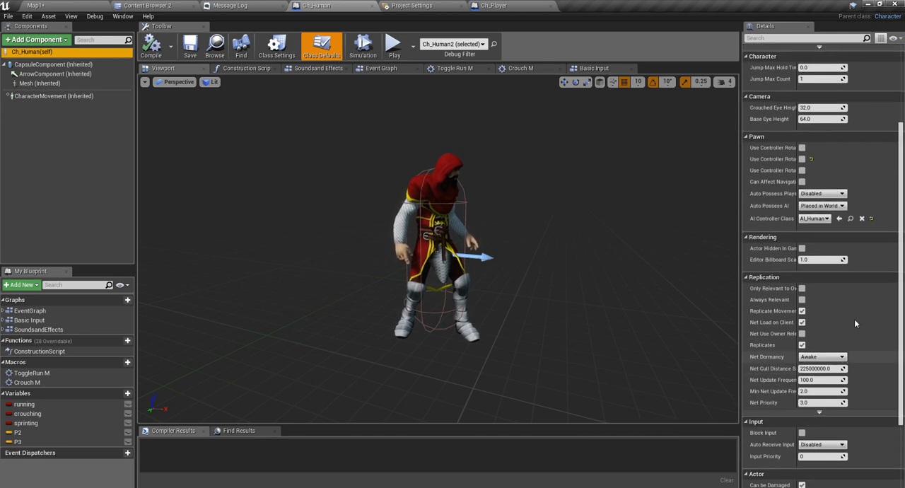
mouse_move(765, 221)
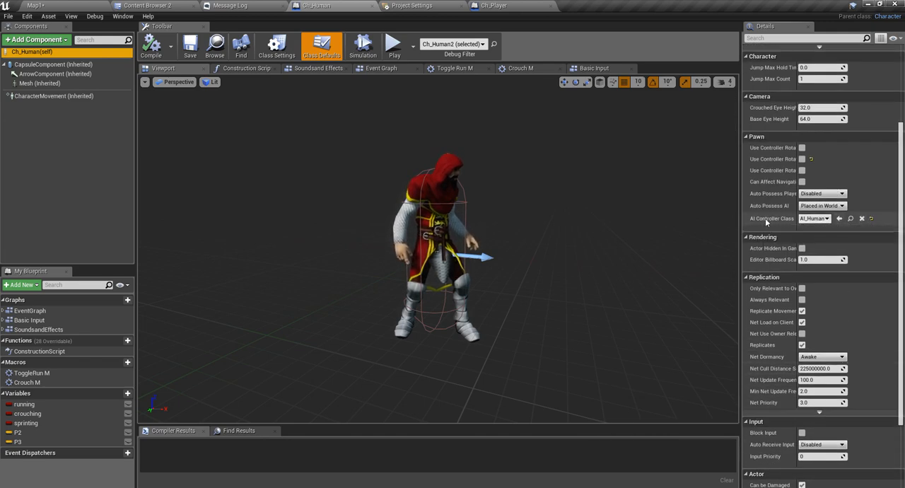
mouse_move(862, 217)
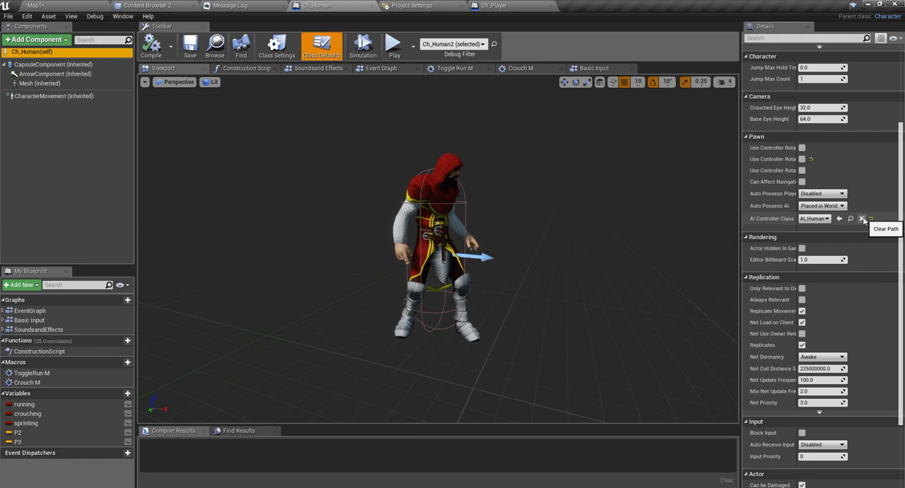
left_click(851, 217)
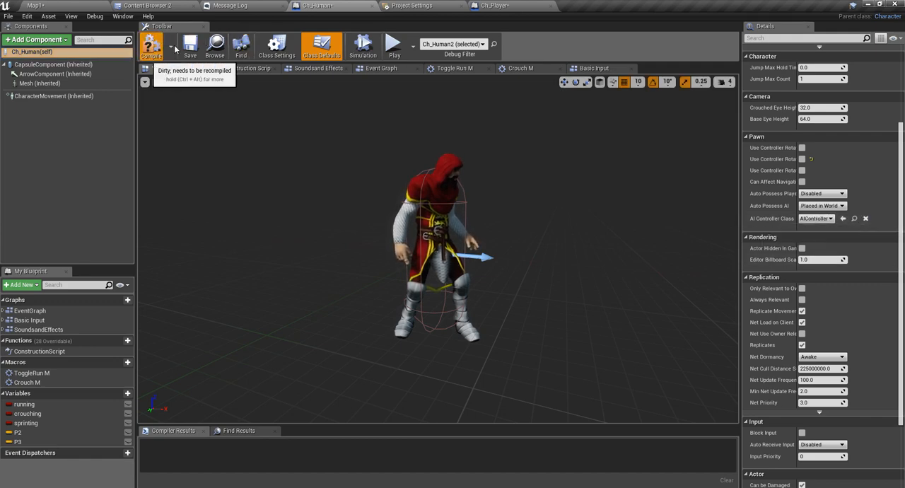
left_click(150, 46)
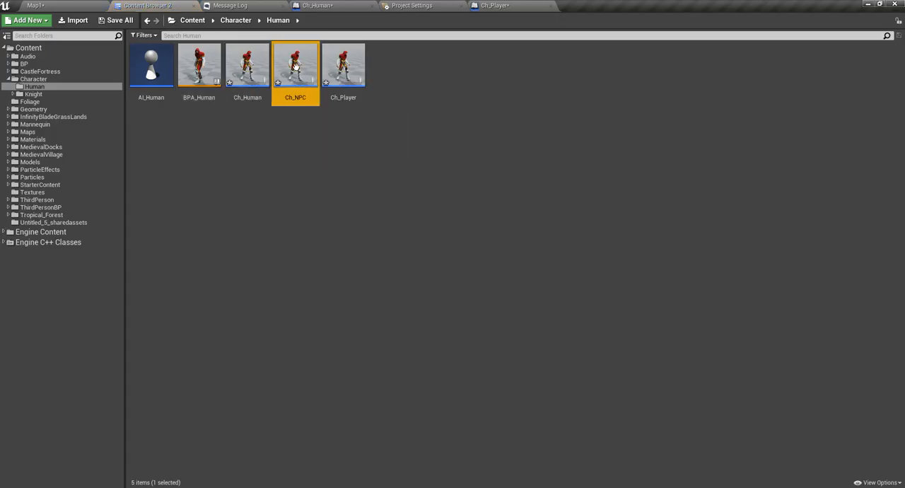
Set Ch_NPC's AI Controller Class to AI_Human, compile, and search components for 'navig'.
double_click(294, 65)
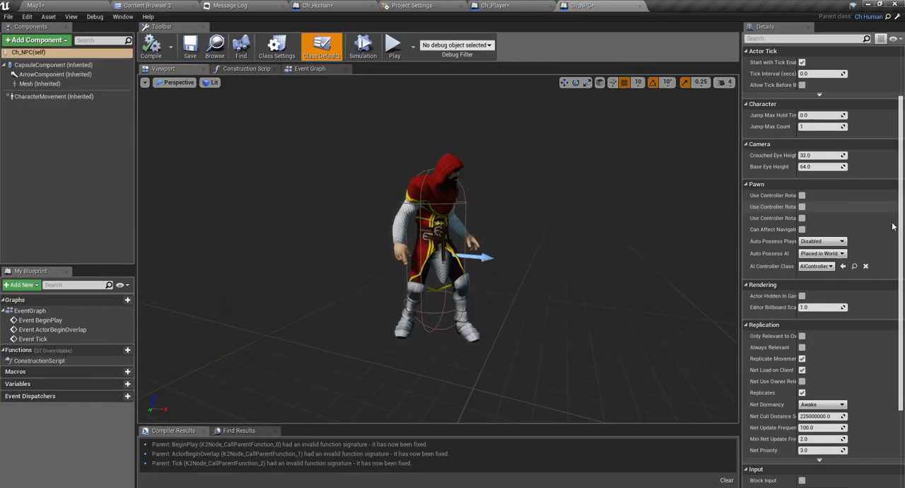
left_click(840, 206)
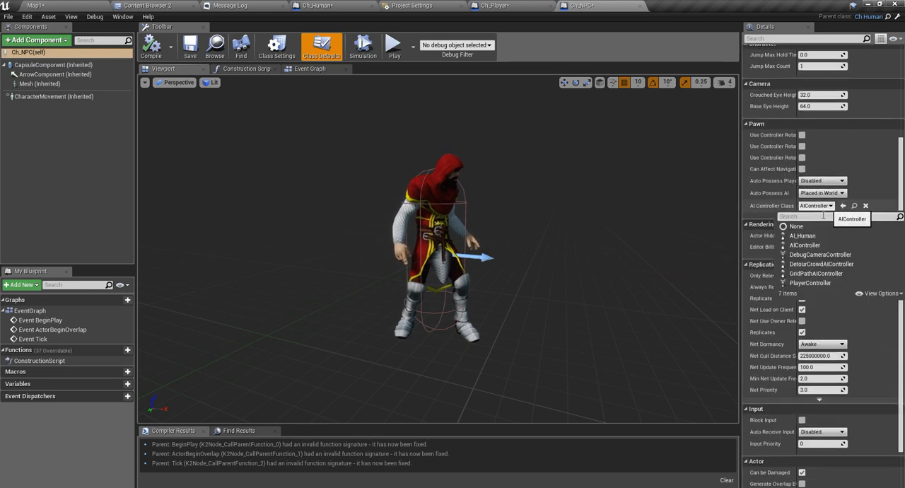
left_click(801, 235)
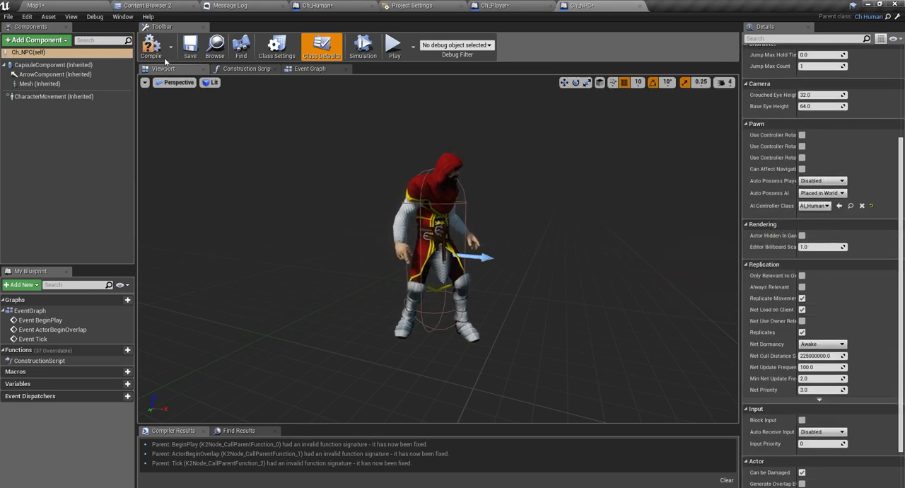
left_click(151, 46)
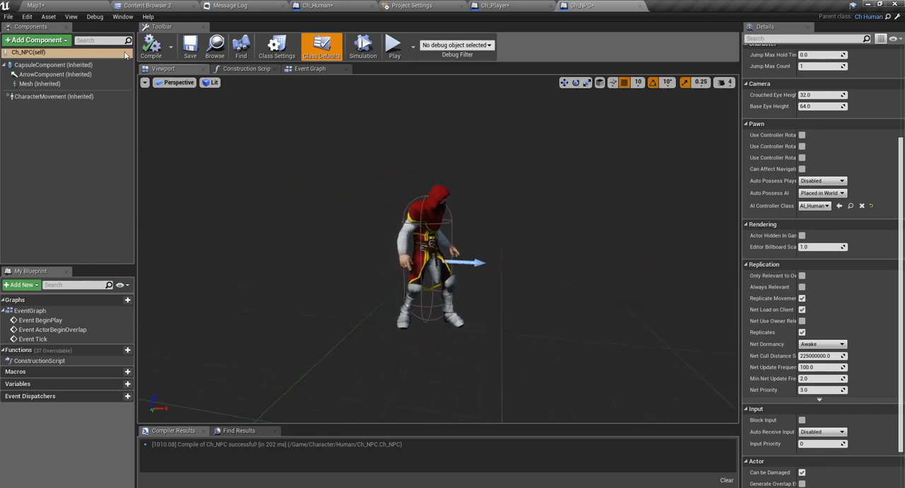
left_click(36, 40)
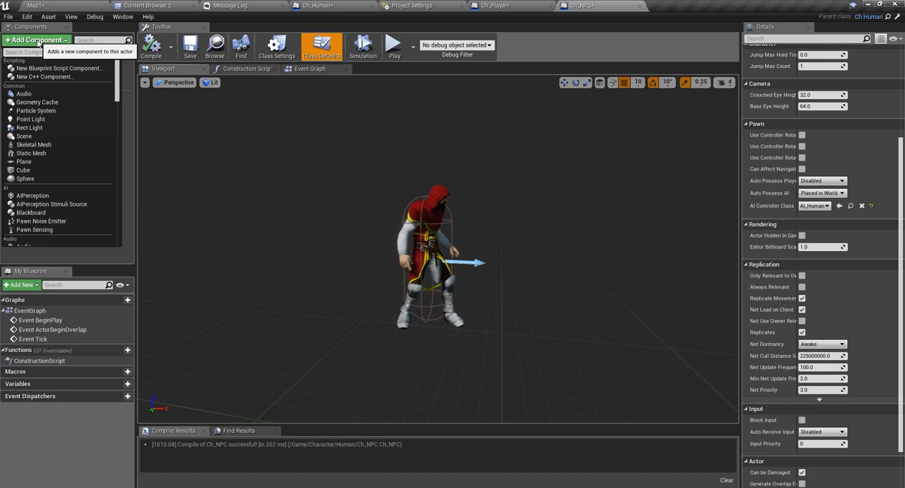
type("navig")
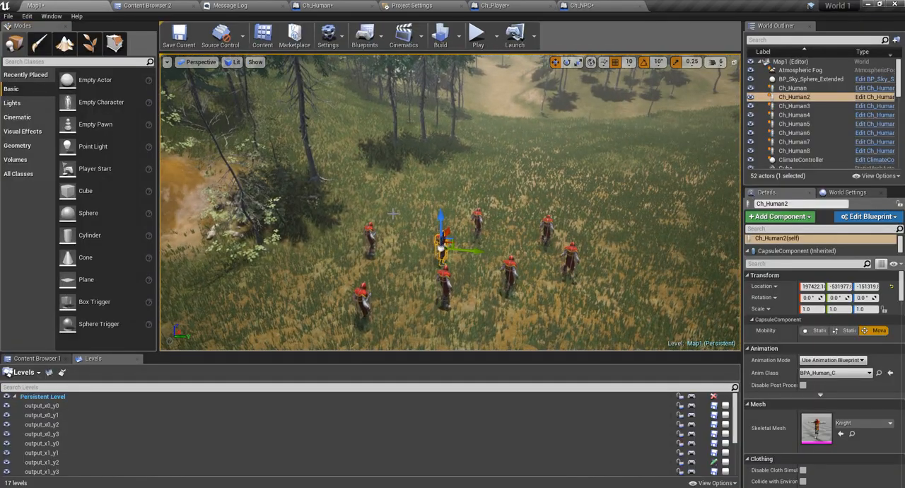
Delete the Ch_Human characters and place one Ch_NPC on the meadow from the character assets folder.
left_click(791, 88)
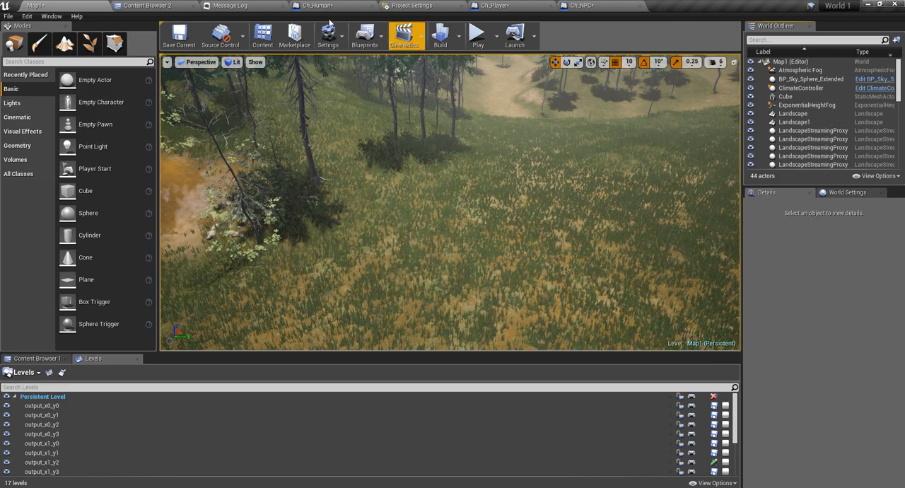
left_click(580, 5)
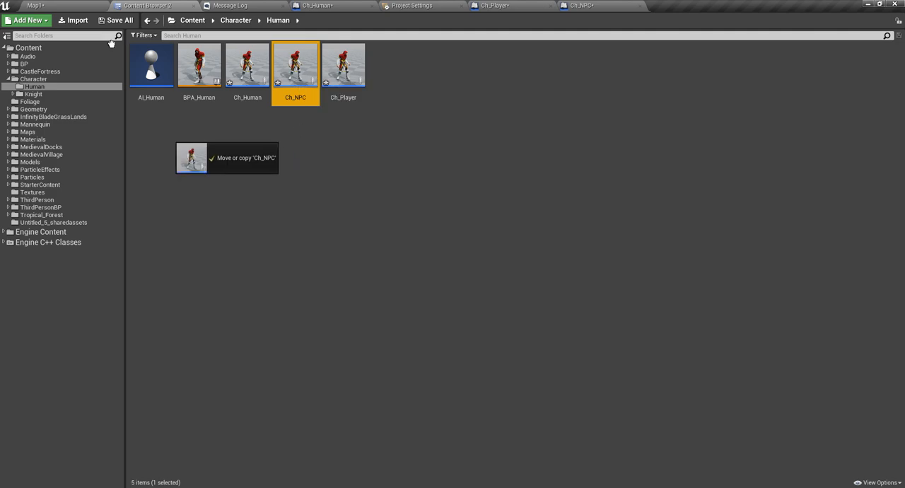
left_click(36, 6)
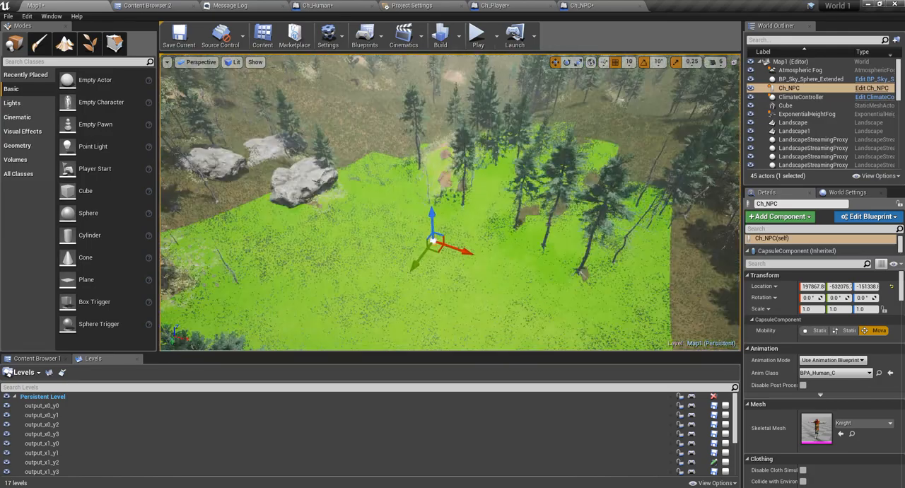
left_click(715, 62)
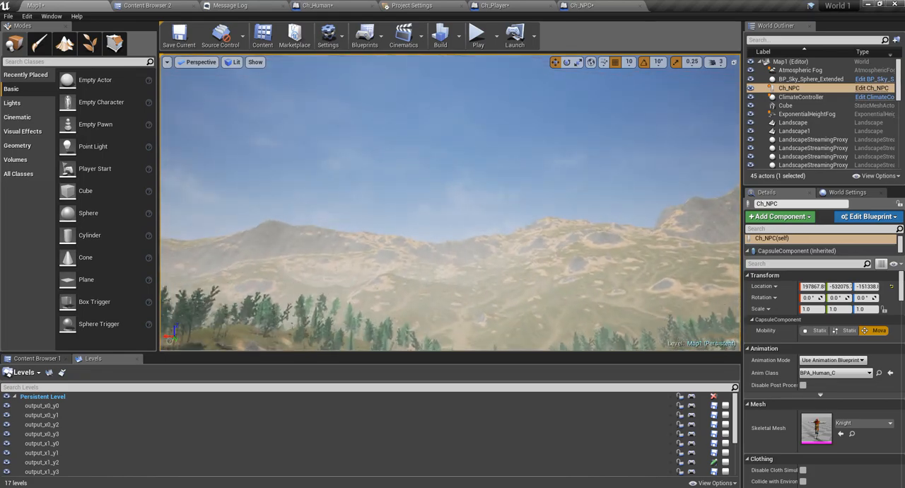
Place a second Ch_NPC elsewhere on the mountainous landscape, creating Ch_NPC2.
left_click(716, 63)
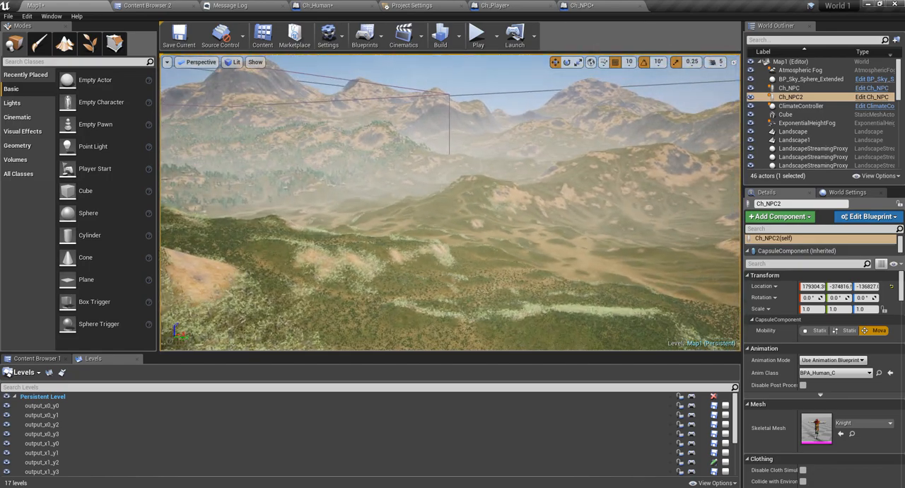
Play the level and fly over the pine-covered terrain with its rocks and dirt trails.
left_click(477, 34)
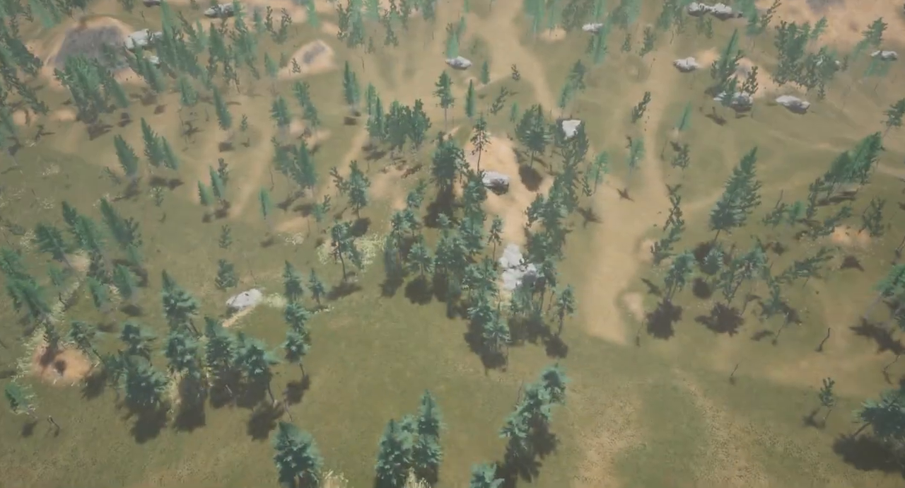
scroll("down", 3)
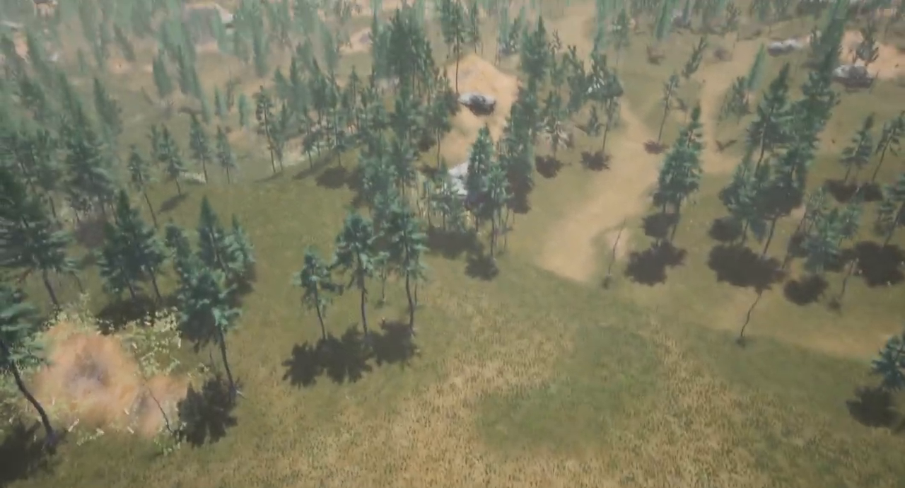